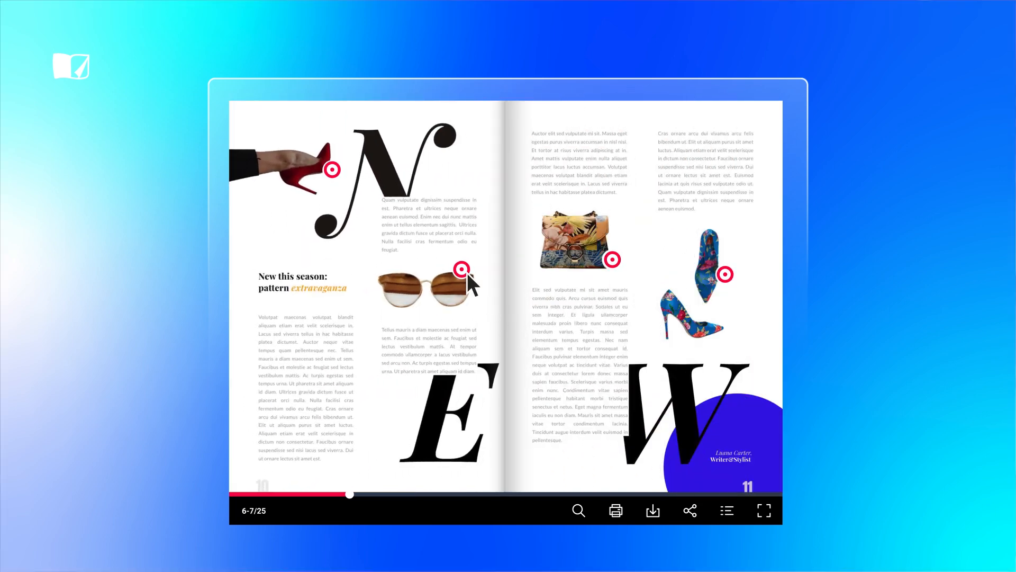
# Select a tagged product hotspot on the 6–7 spread of the fashion magazine
pyautogui.click(461, 269)
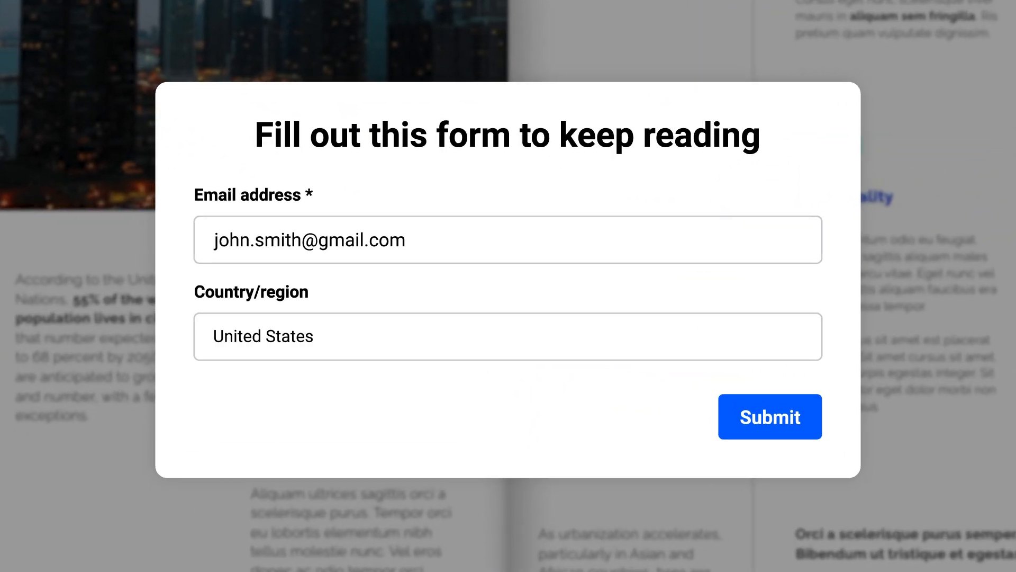
# Submit the keep-reading lead form with the email and United States filled in
pyautogui.click(769, 416)
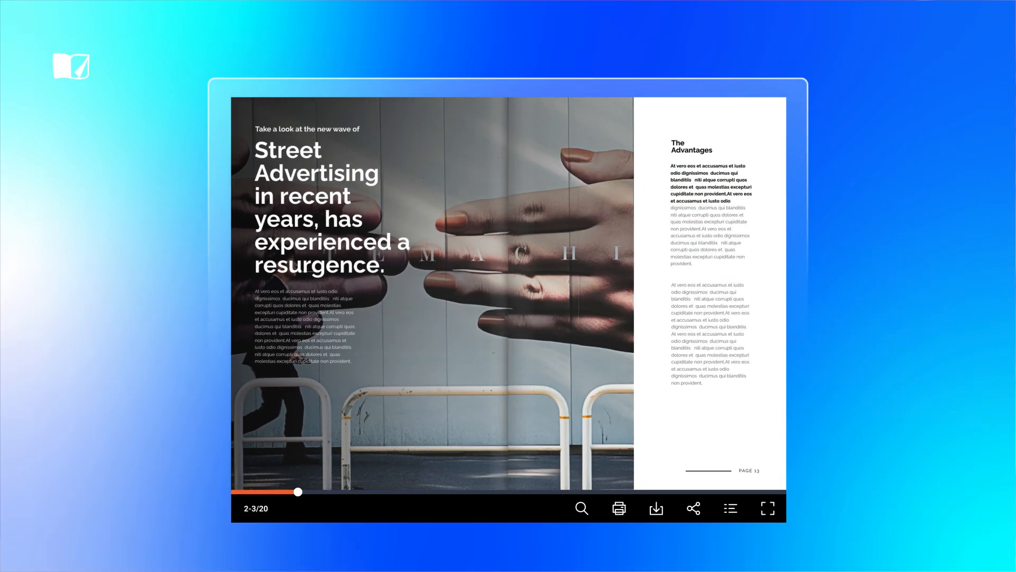
# Copy the Street Advertising flipbook's share link from the sharing options
pyautogui.click(530, 374)
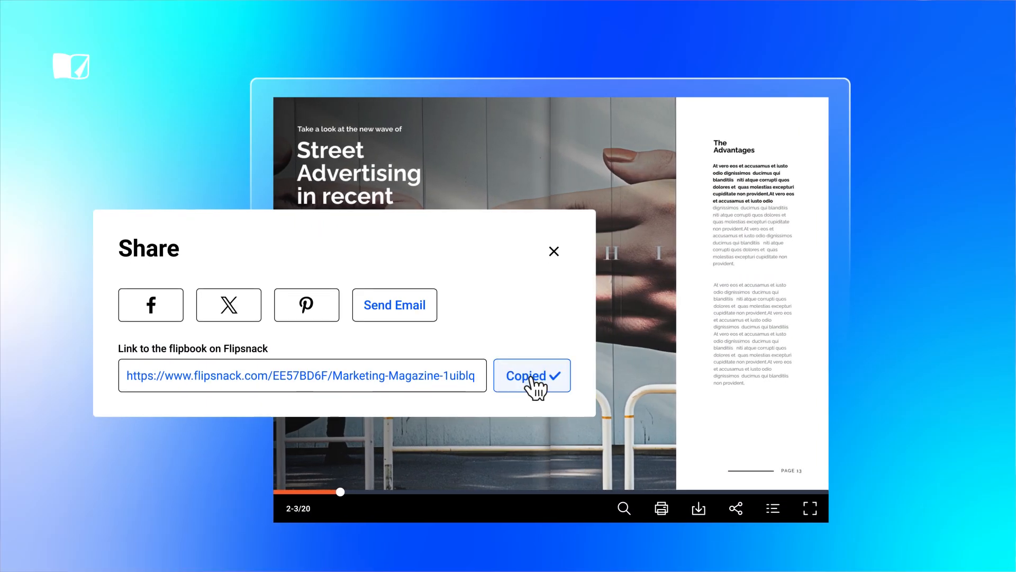